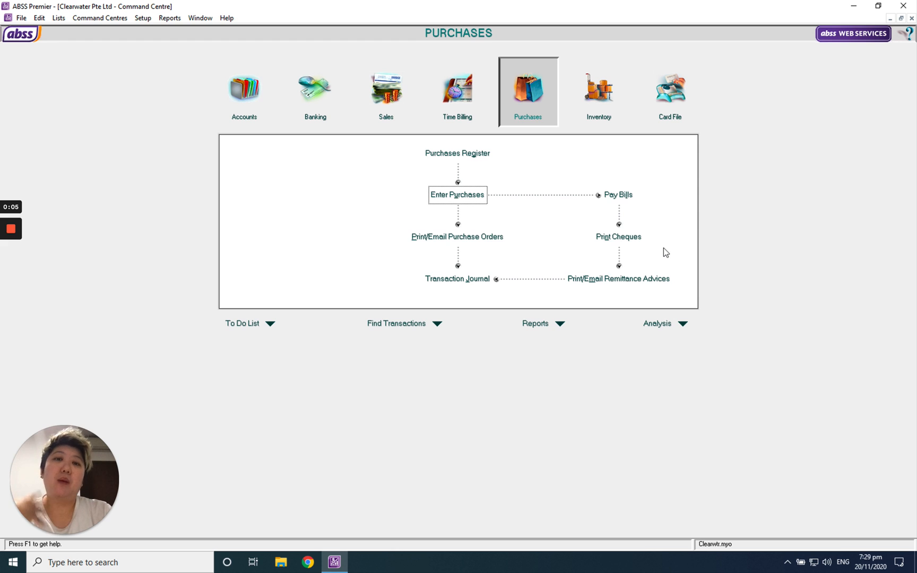
{"action": "mouse_move", "coordinate": [495, 94]}
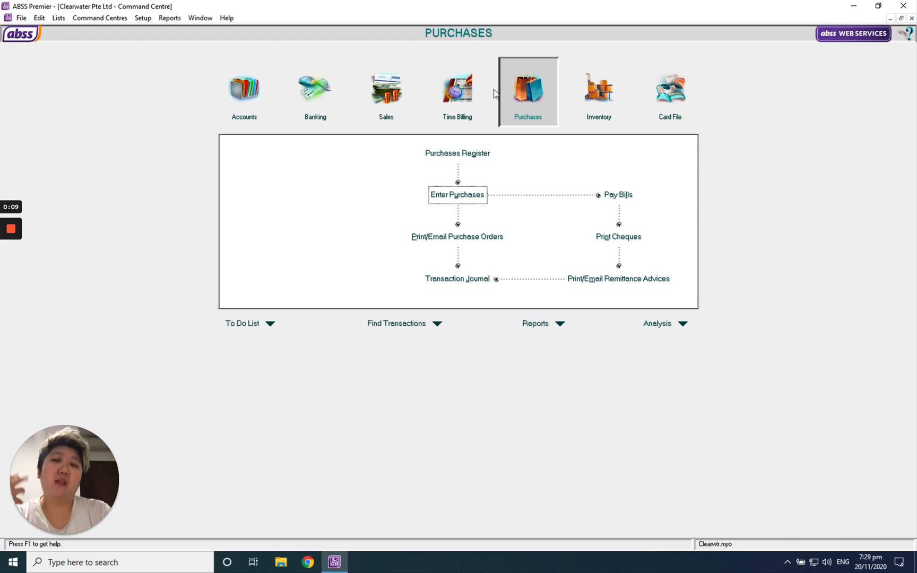
{"action": "mouse_move", "coordinate": [531, 120]}
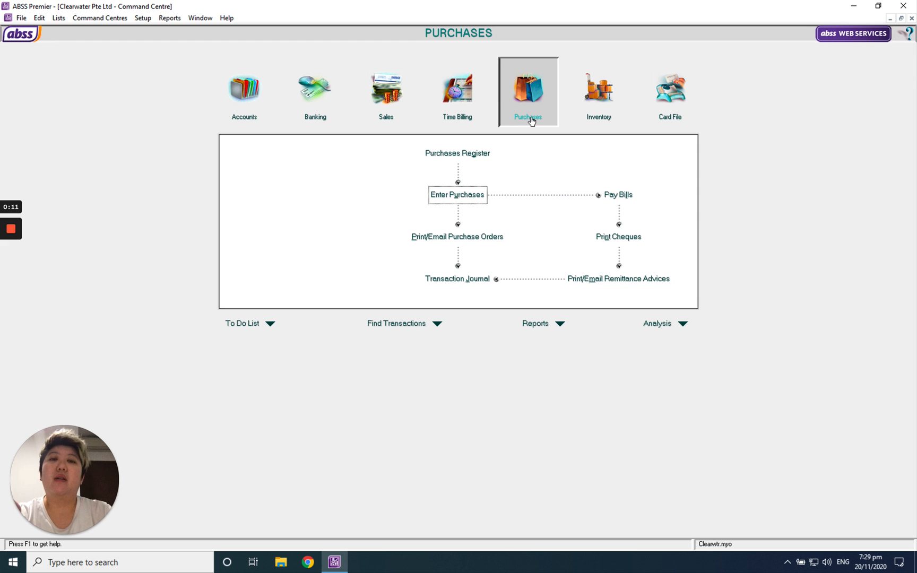
{"action": "mouse_move", "coordinate": [538, 119]}
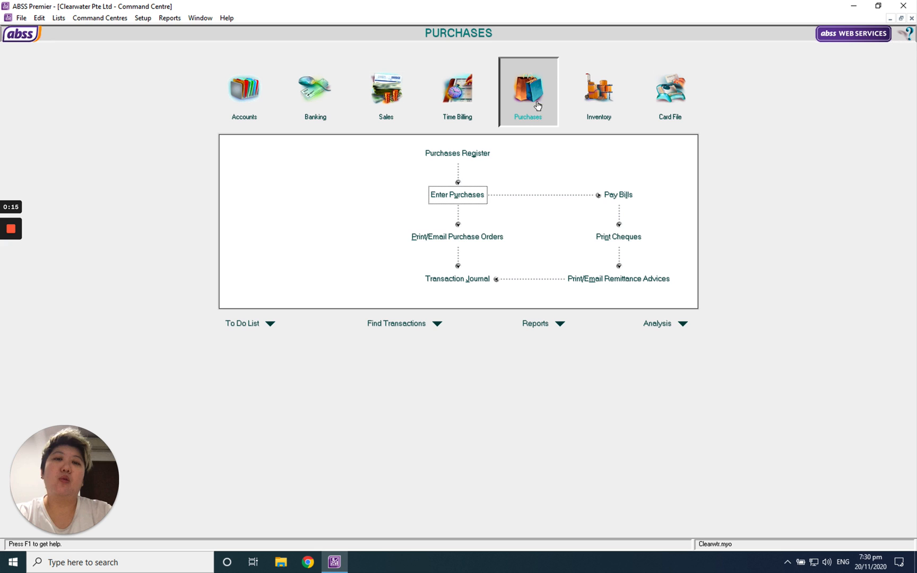
Start a new purchase bill and switch it to the Service layout
{"action": "left_click", "coordinate": [456, 195]}
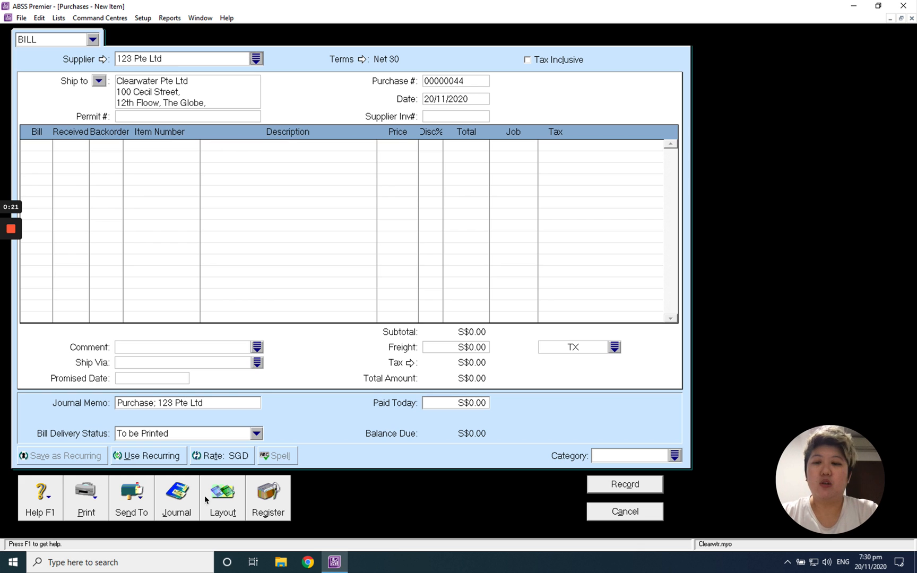
{"action": "left_click", "coordinate": [222, 494]}
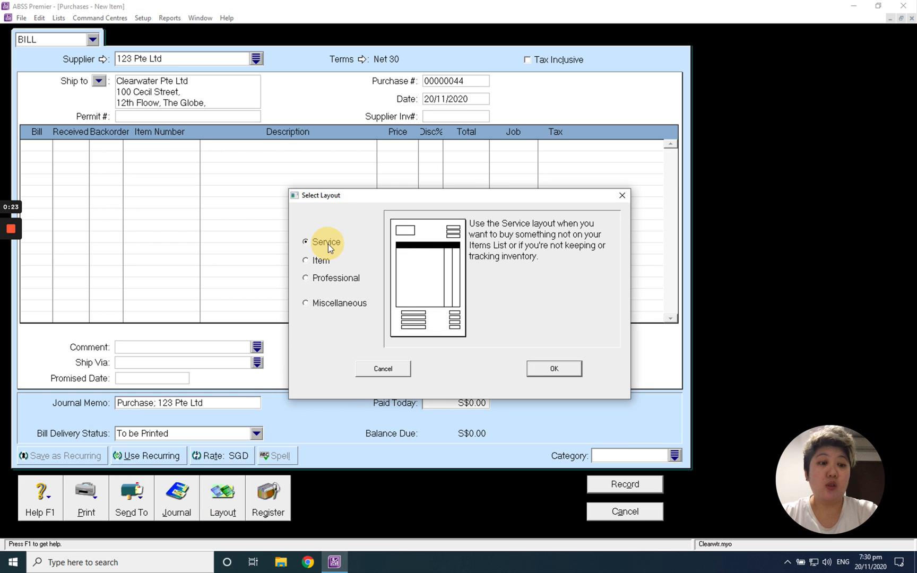
{"action": "mouse_move", "coordinate": [553, 372]}
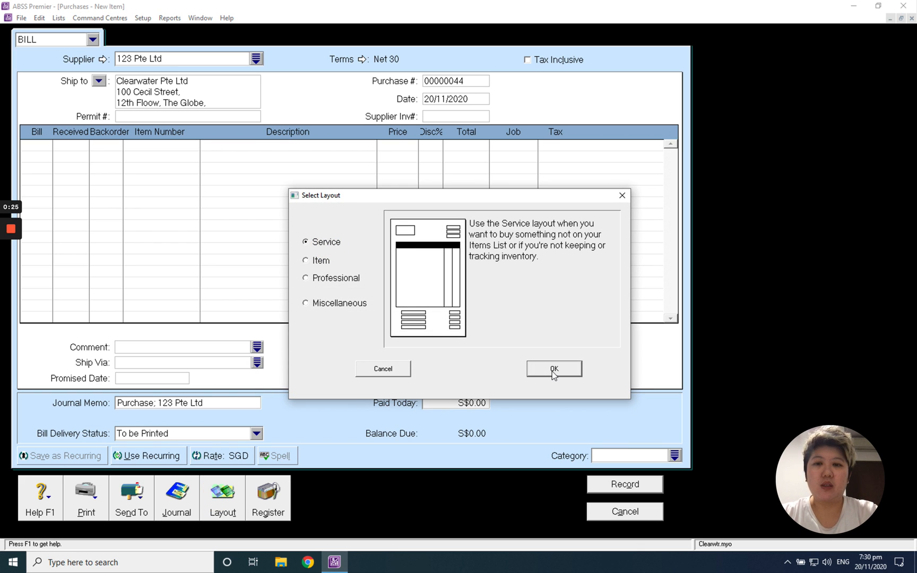
{"action": "left_click", "coordinate": [552, 368]}
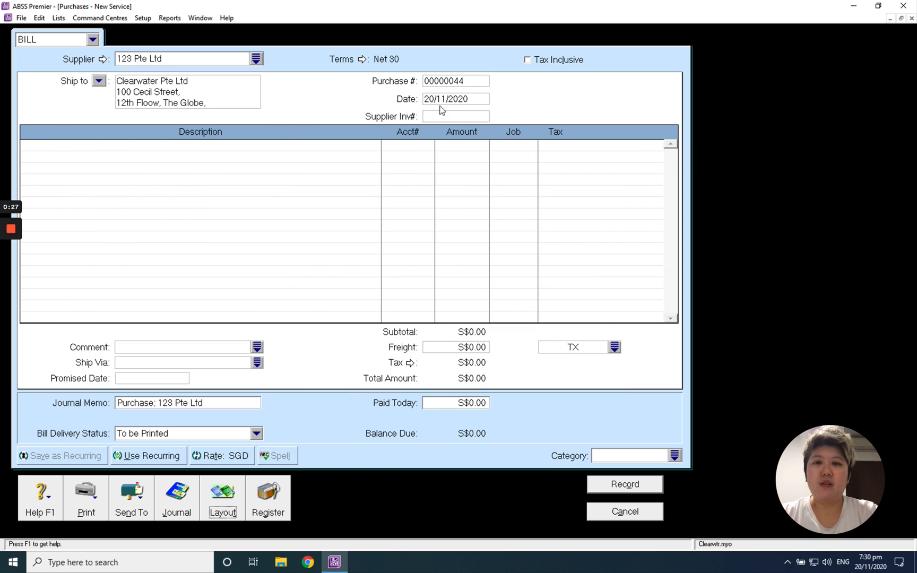
Set ADV89787 as both the purchase number and supplier invoice number
{"action": "type", "text": "ADV093284"}
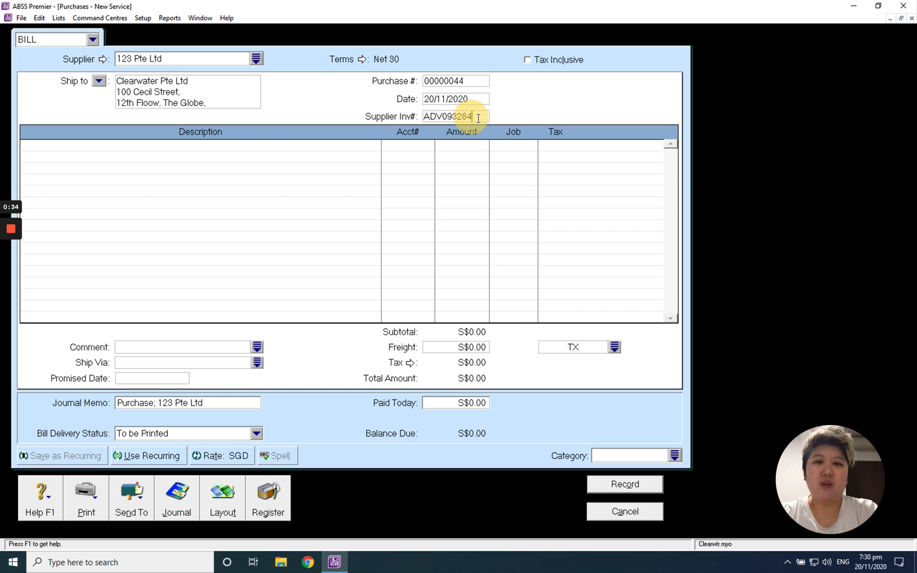
{"action": "triple_click", "coordinate": [447, 116]}
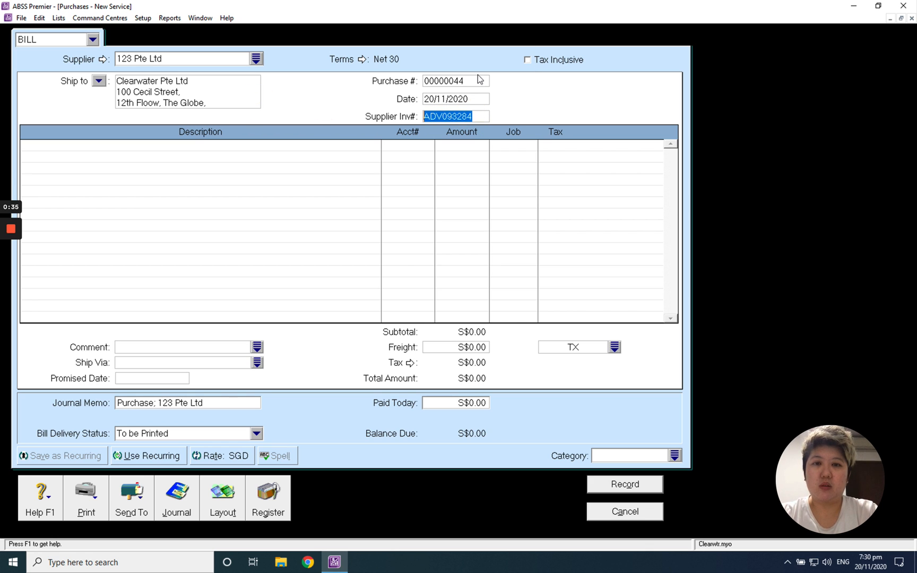
{"action": "left_click", "coordinate": [455, 81]}
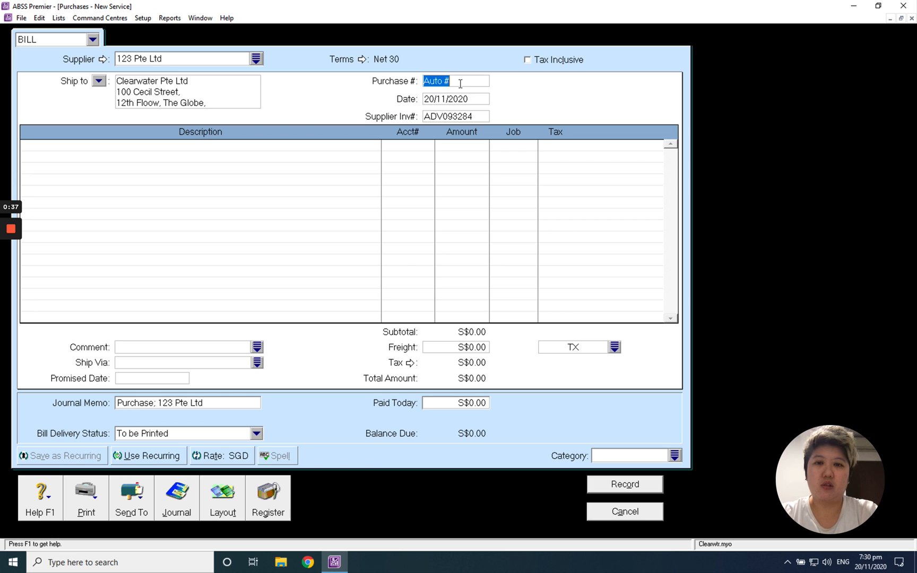
{"action": "type", "text": "ADV89787"}
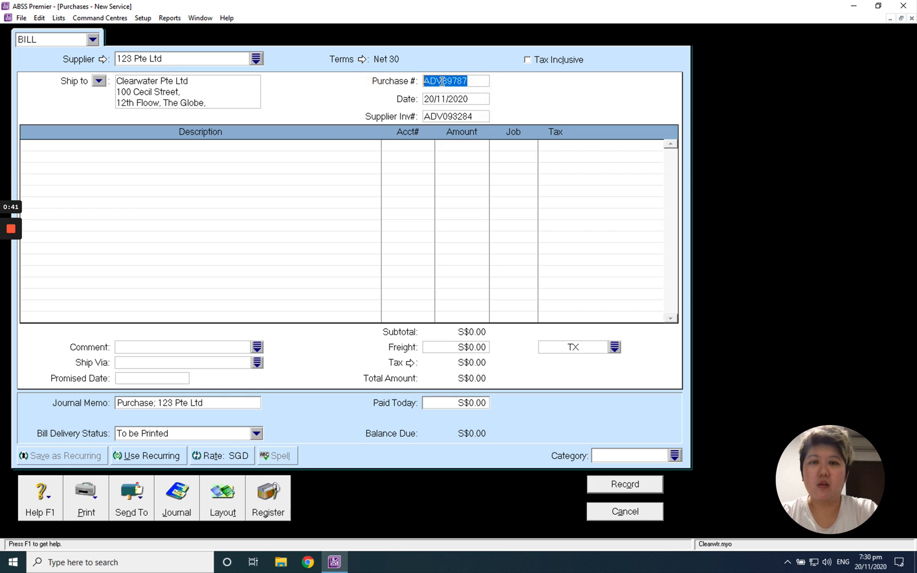
{"action": "right_click", "coordinate": [455, 115]}
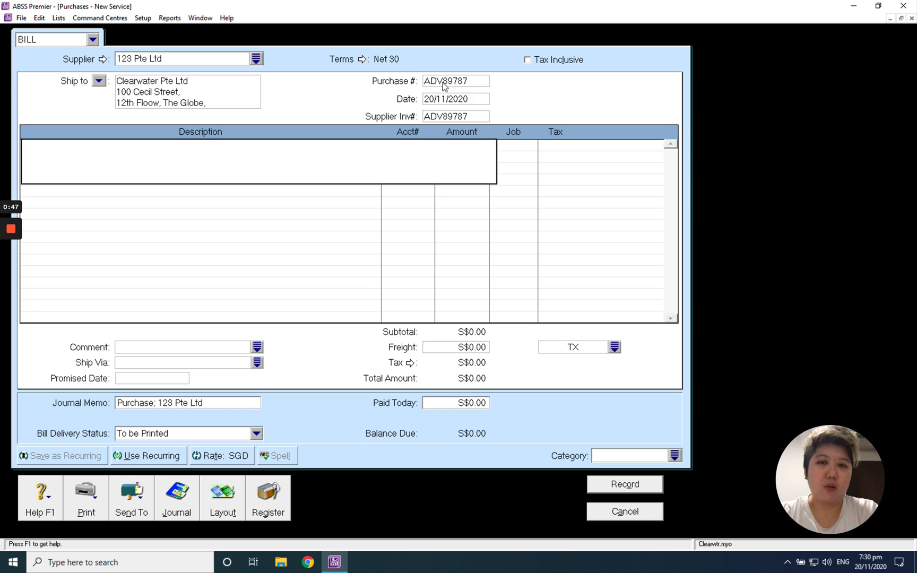
{"action": "mouse_move", "coordinate": [475, 120]}
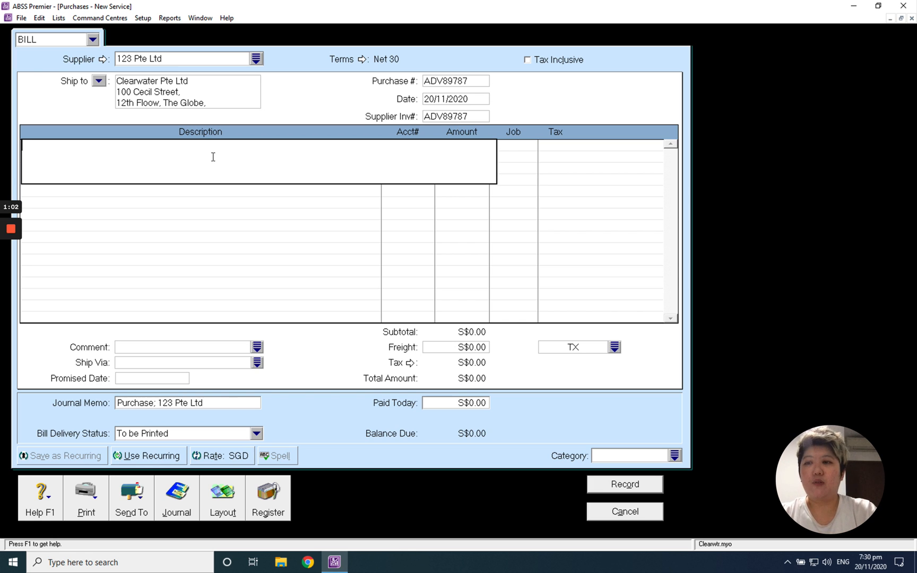
Add an 'Advance Payment' line for (S$100.00) to account 1-2110, accepting the account warning
{"action": "type", "text": "Advance Payment"}
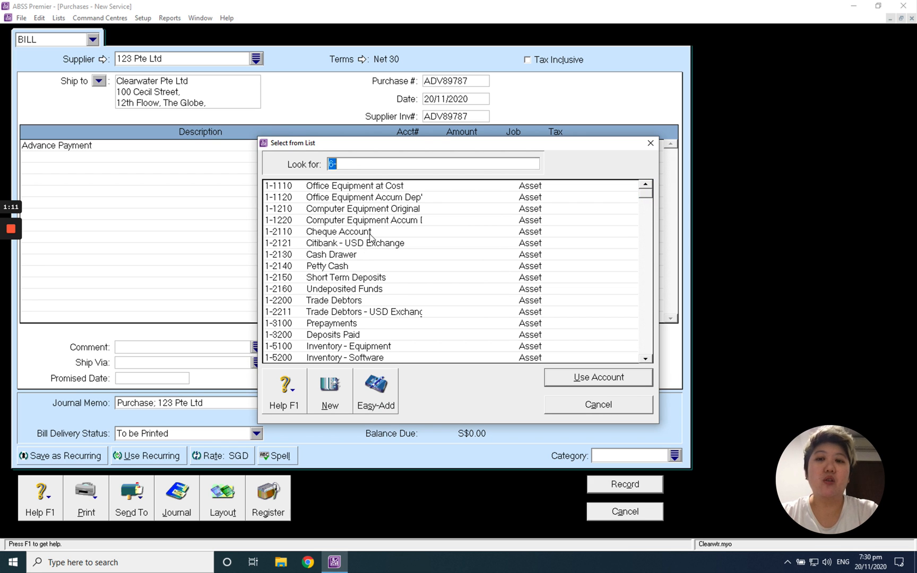
{"action": "left_click", "coordinate": [597, 377]}
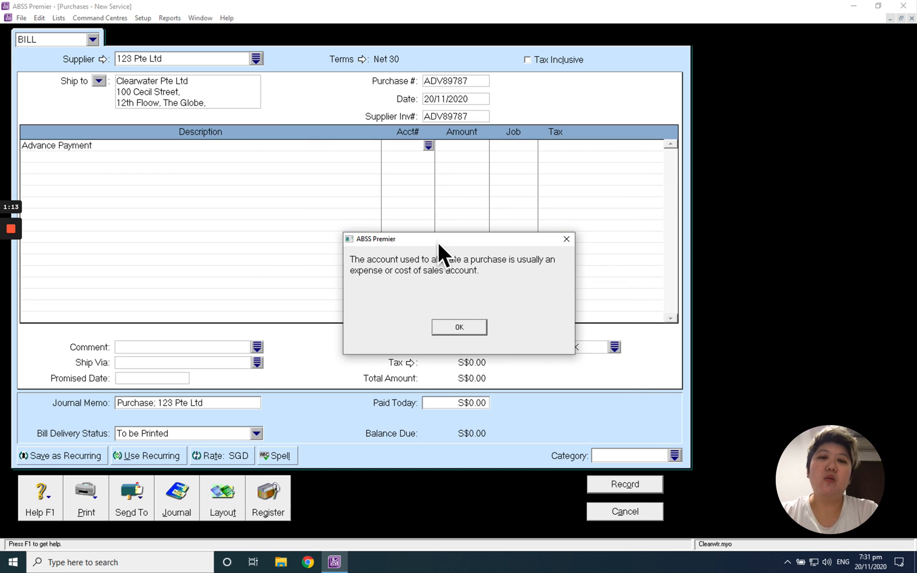
{"action": "mouse_move", "coordinate": [503, 328]}
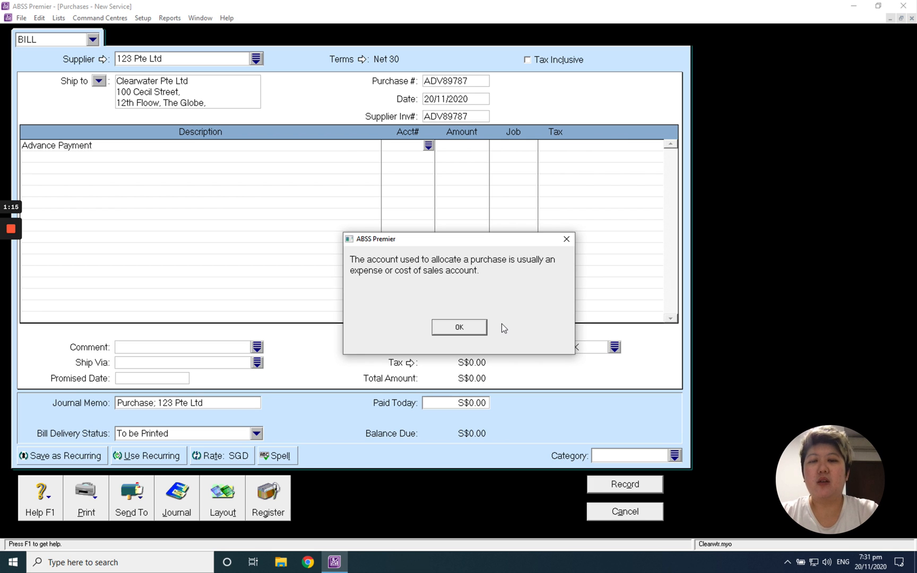
{"action": "mouse_move", "coordinate": [441, 287]}
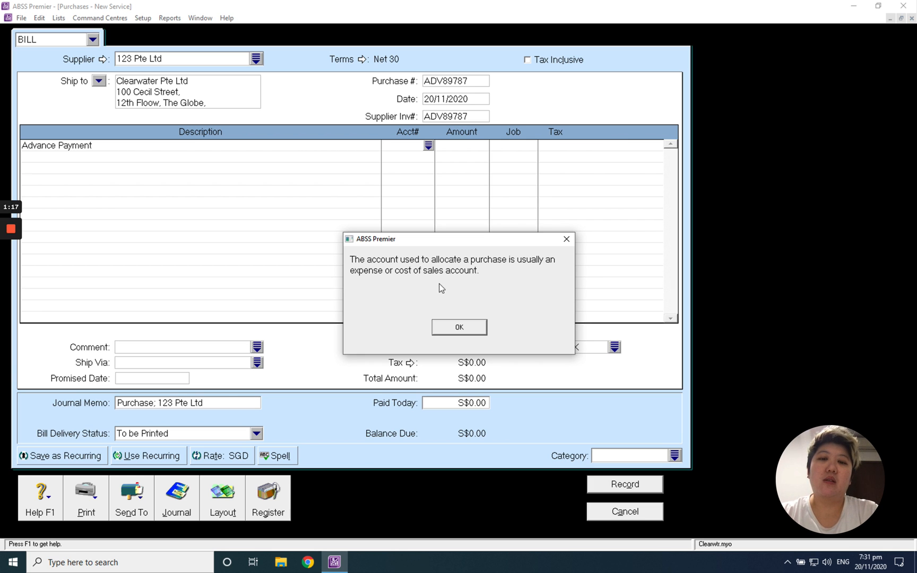
{"action": "left_click", "coordinate": [458, 326]}
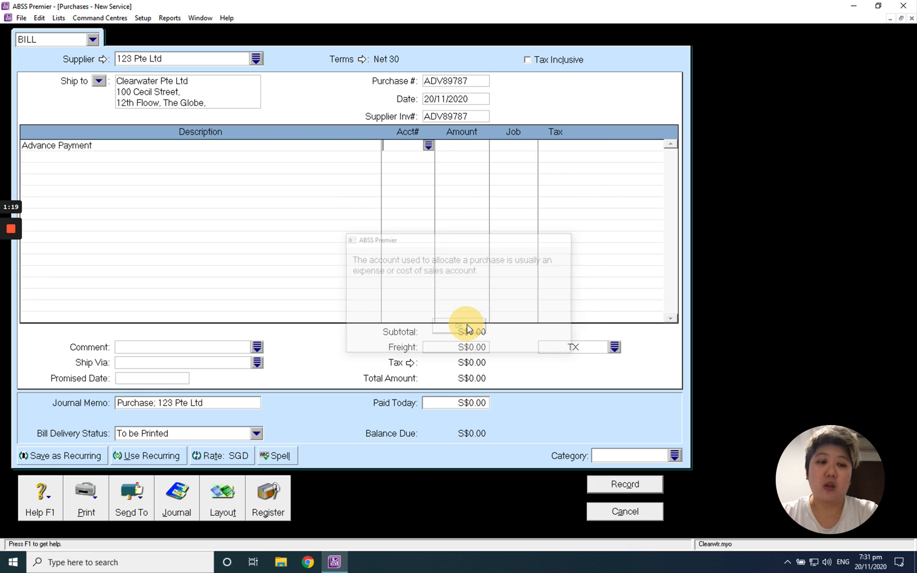
{"action": "left_click", "coordinate": [462, 324]}
{"action": "type", "text": "1-2110"}
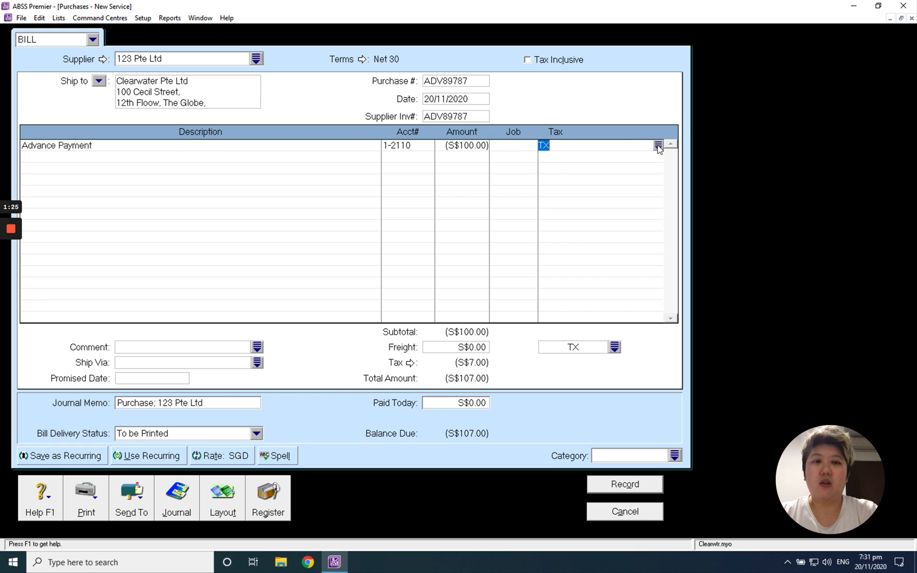
Set the Advance Payment line's tax code to N-T and record the bill
{"action": "left_click", "coordinate": [656, 145]}
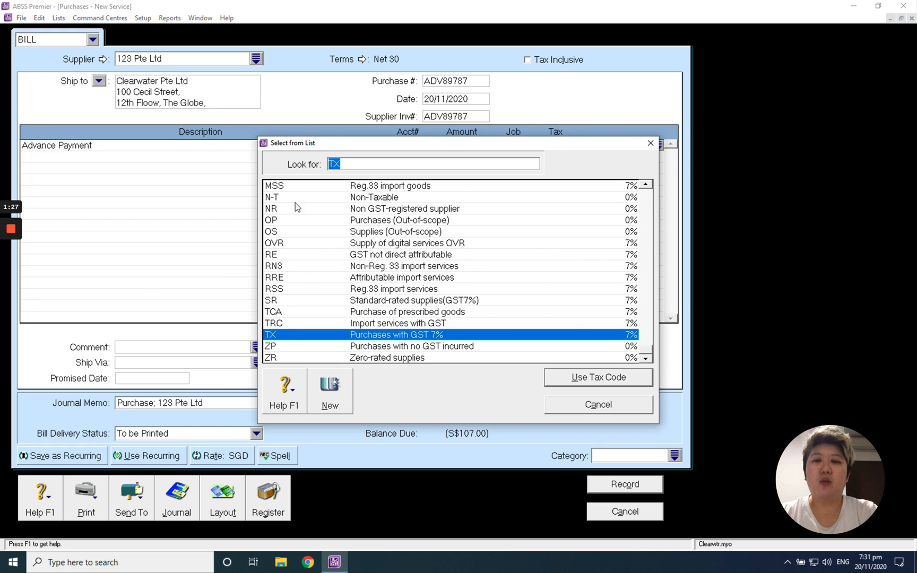
{"action": "left_click", "coordinate": [597, 377]}
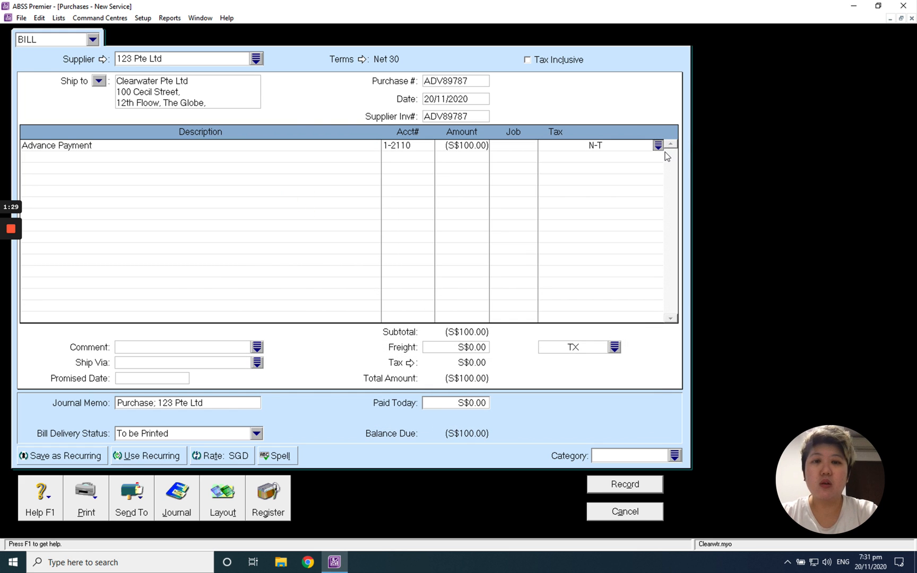
{"action": "mouse_move", "coordinate": [529, 144]}
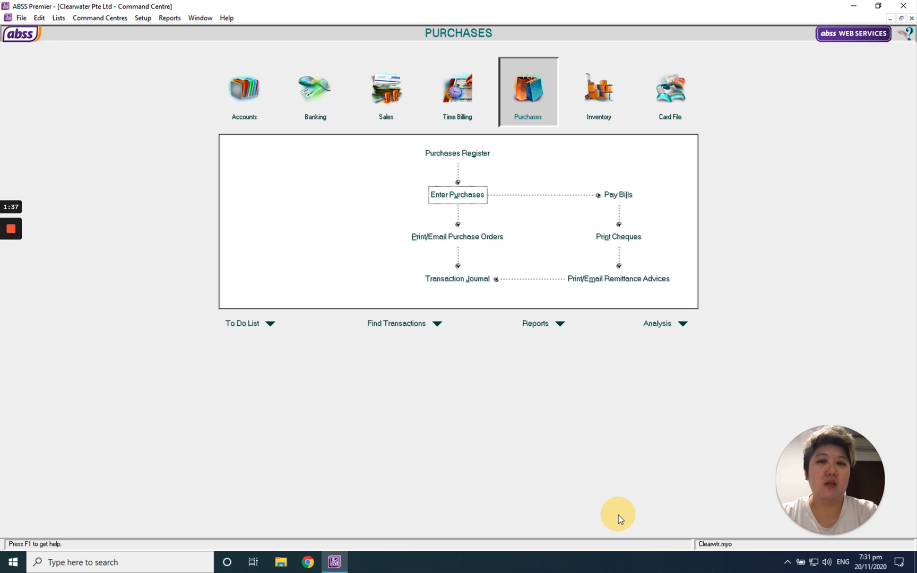
Review ADV89787 in the Purchases journal from 20/11/2020, then open the purchases reports
{"action": "left_click", "coordinate": [457, 279]}
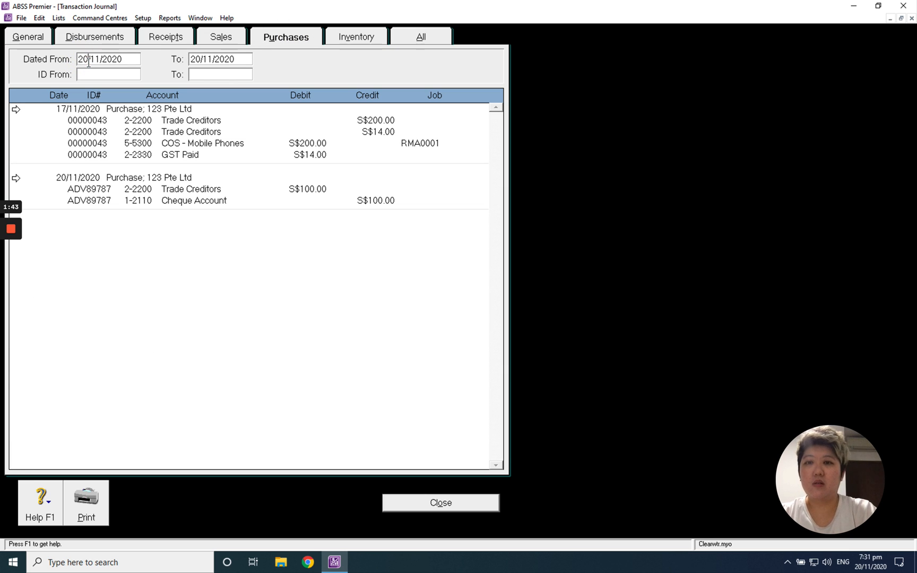
{"action": "left_click", "coordinate": [220, 59]}
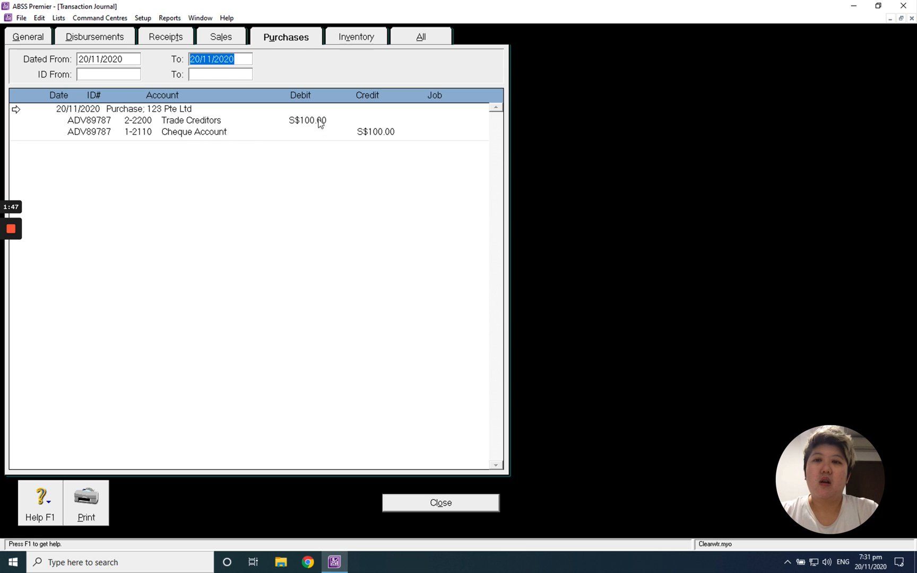
{"action": "mouse_move", "coordinate": [316, 128]}
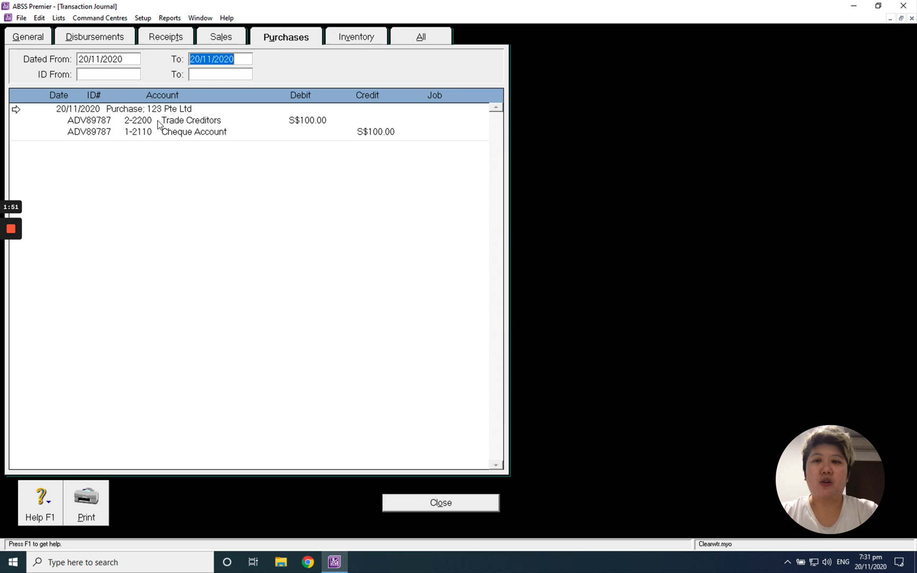
{"action": "left_click", "coordinate": [440, 502]}
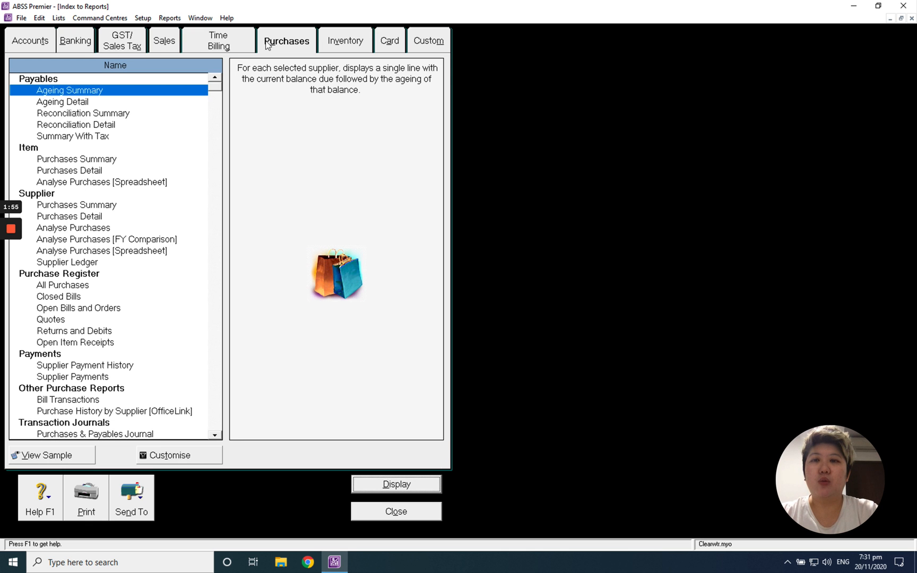
Display the Aged Payables detail showing ADV89787 at (S$100.00), then close it
{"action": "left_click", "coordinate": [62, 102]}
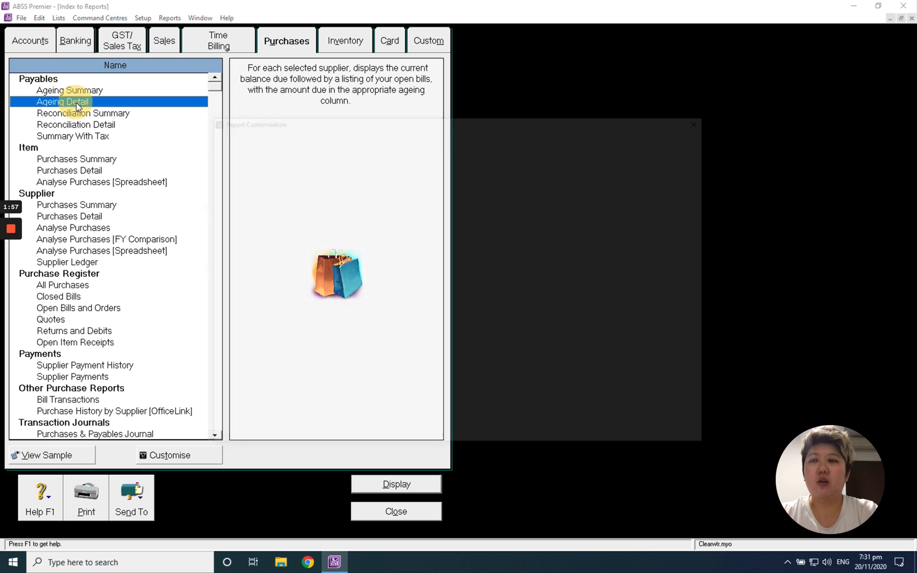
{"action": "left_click", "coordinate": [395, 483]}
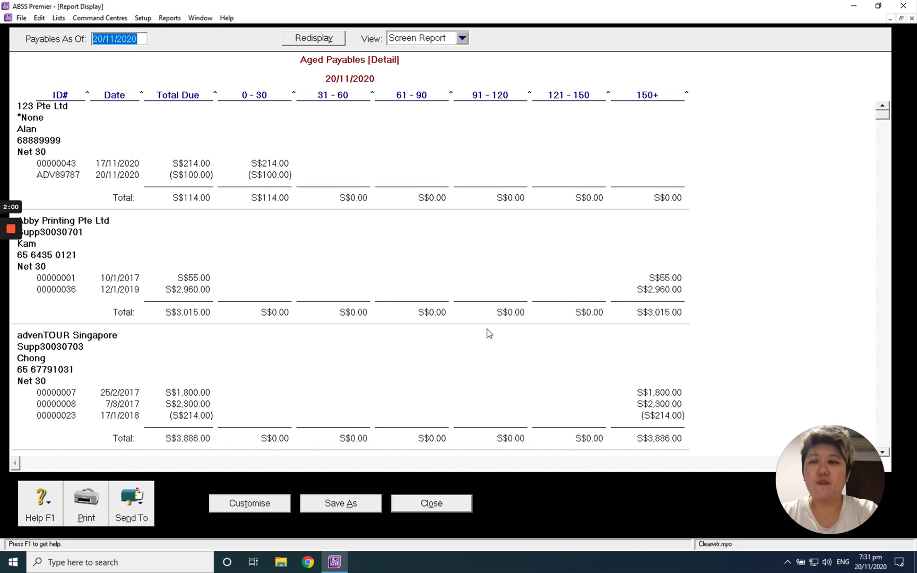
{"action": "mouse_move", "coordinate": [53, 179]}
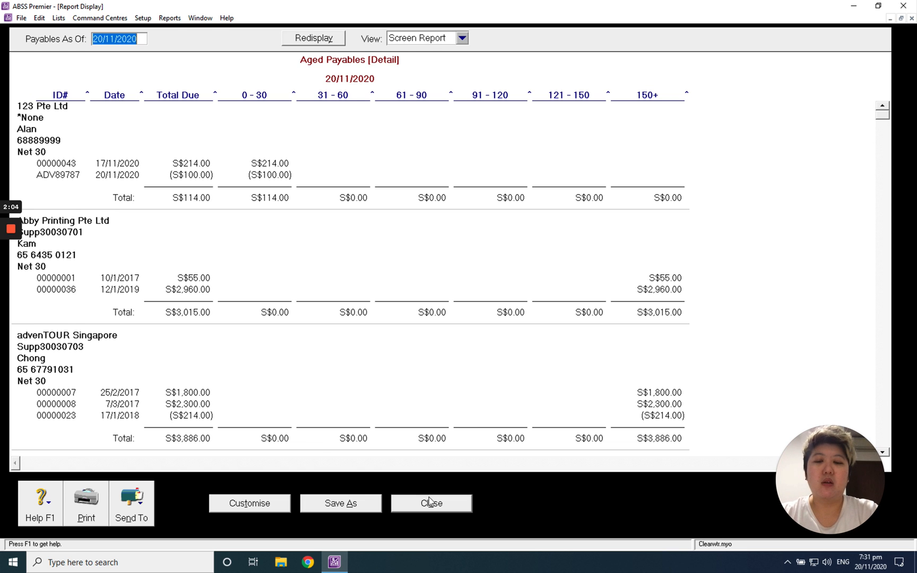
{"action": "left_click", "coordinate": [430, 503]}
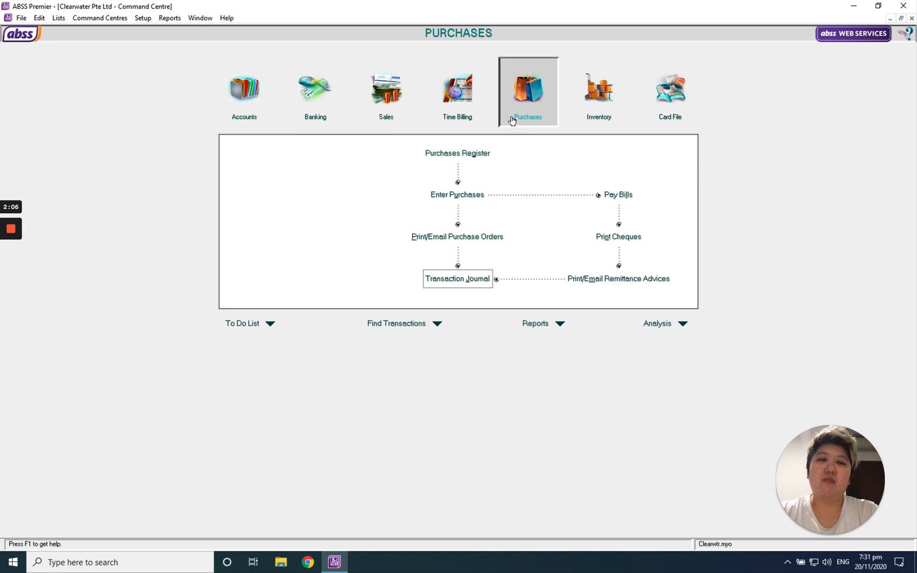
{"action": "mouse_move", "coordinate": [517, 118]}
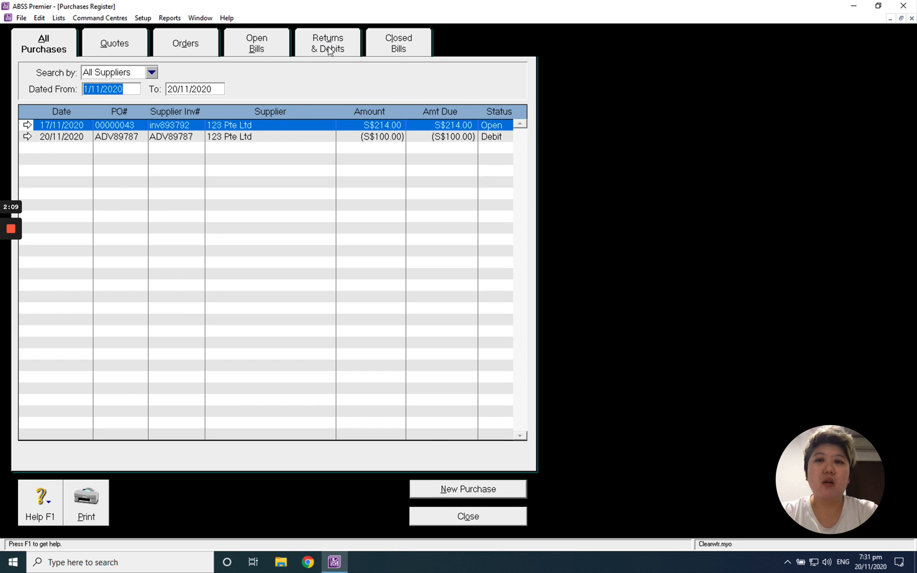
Open the 123 Pte Ltd debit under Returns & Debits for applying to purchase inv893792
{"action": "left_click", "coordinate": [327, 42]}
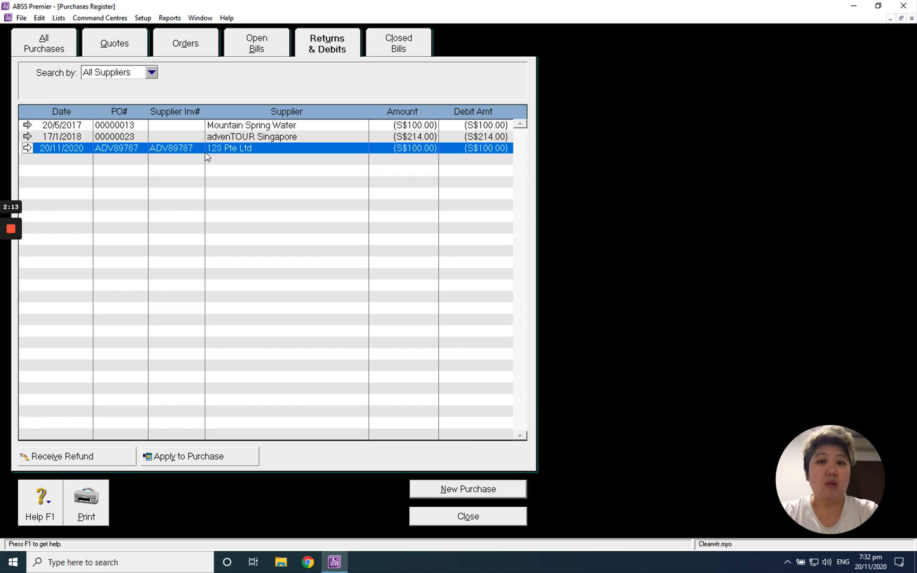
{"action": "mouse_move", "coordinate": [142, 472]}
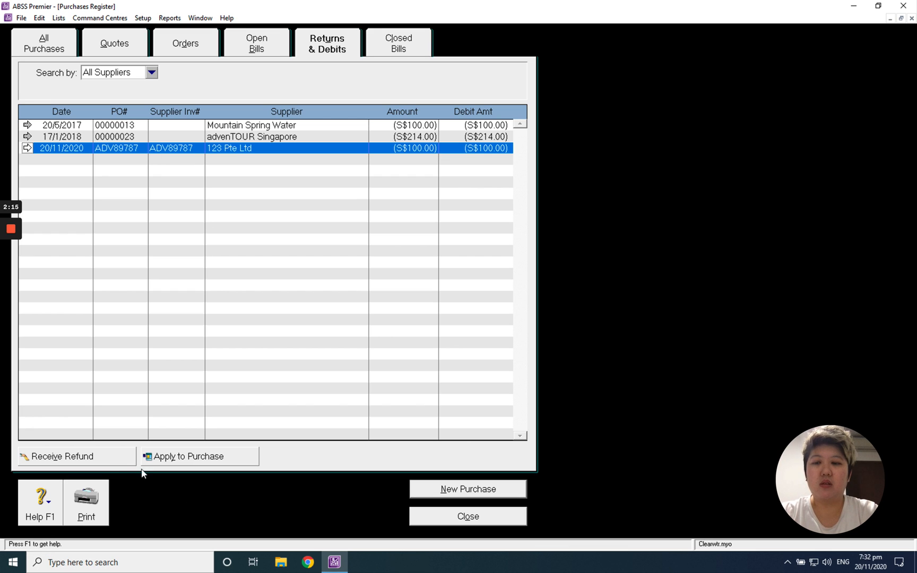
{"action": "mouse_move", "coordinate": [275, 465]}
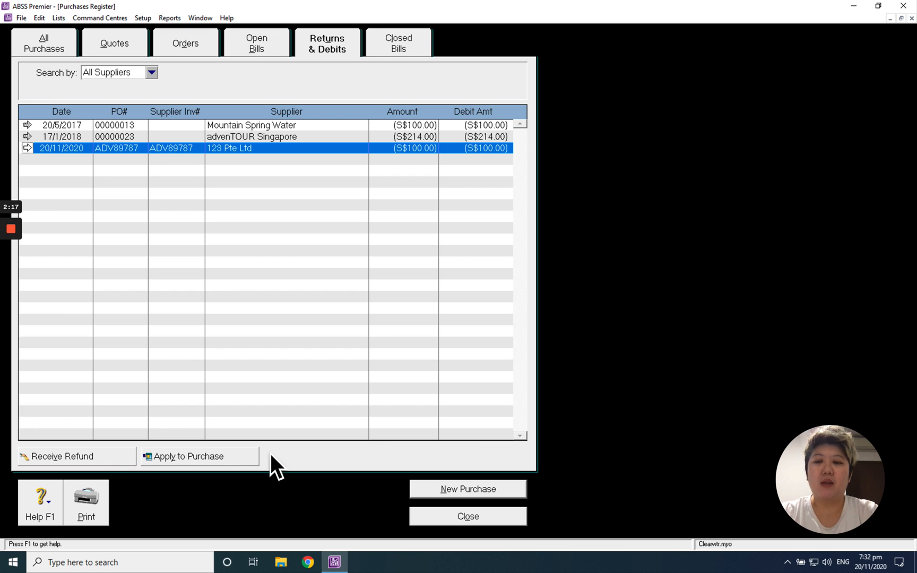
{"action": "mouse_move", "coordinate": [120, 461]}
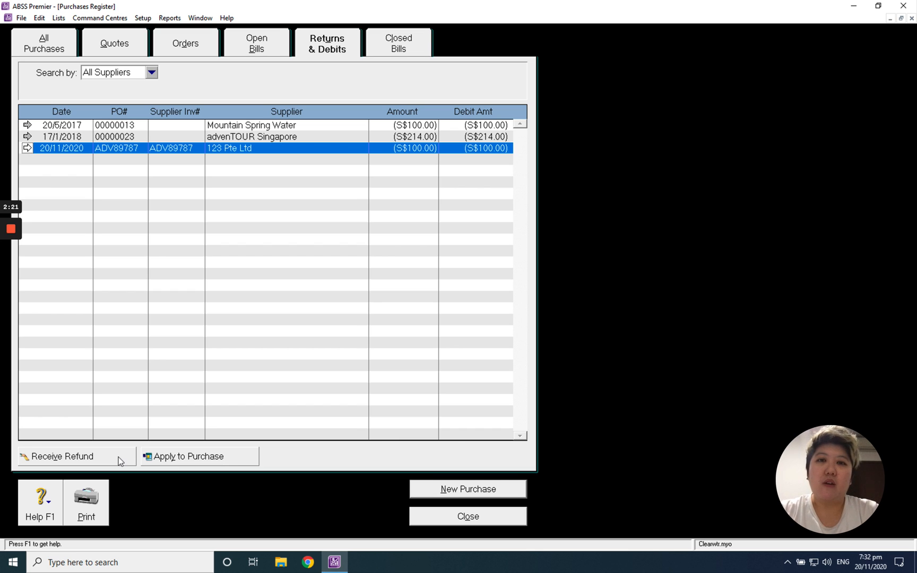
{"action": "mouse_move", "coordinate": [196, 460]}
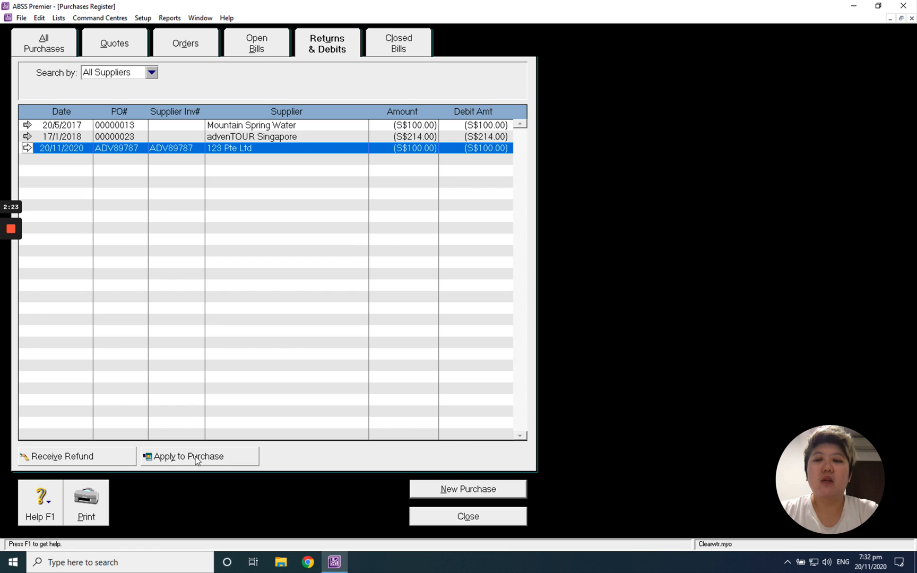
{"action": "left_click", "coordinate": [188, 456]}
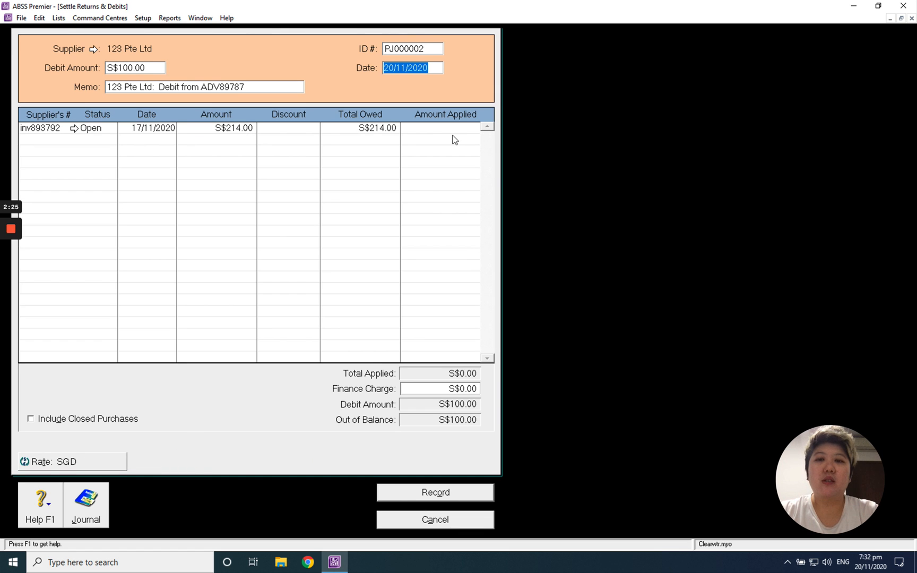